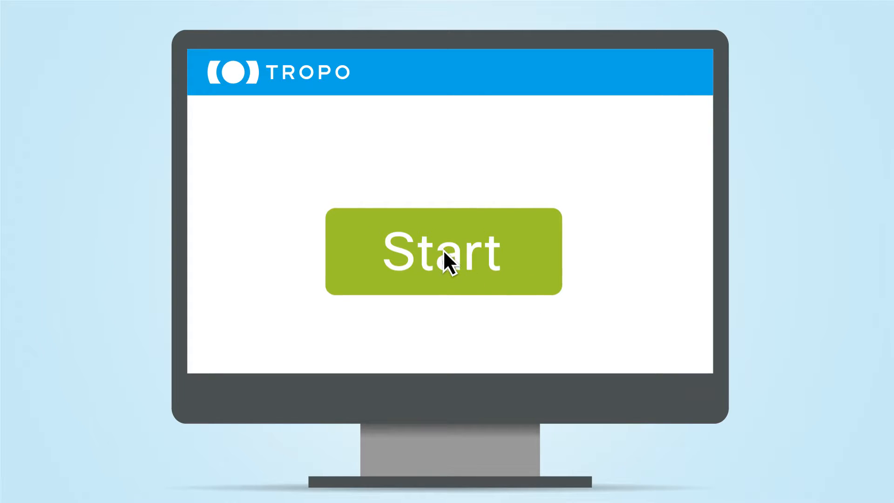
click(444, 251)
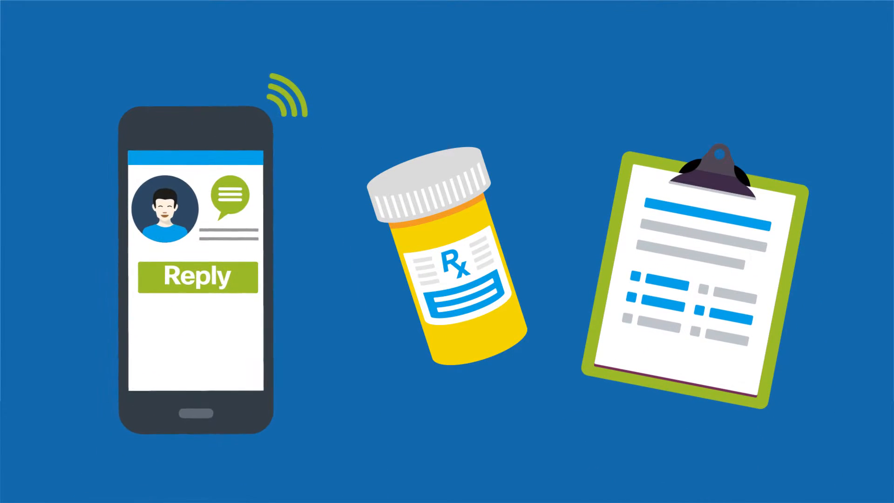
click(197, 276)
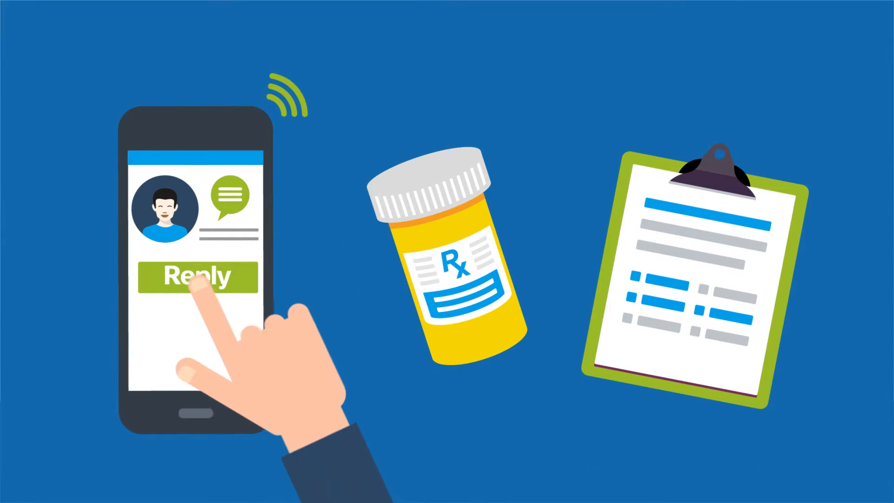